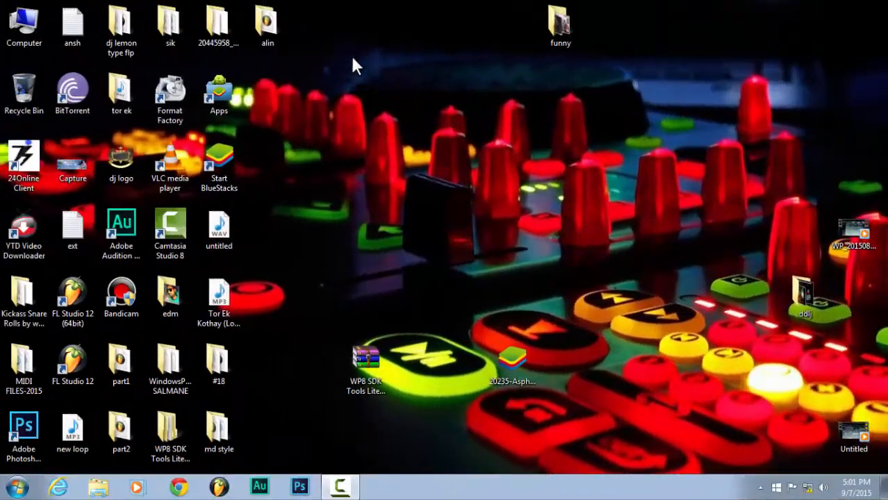
mouse_move(379, 143)
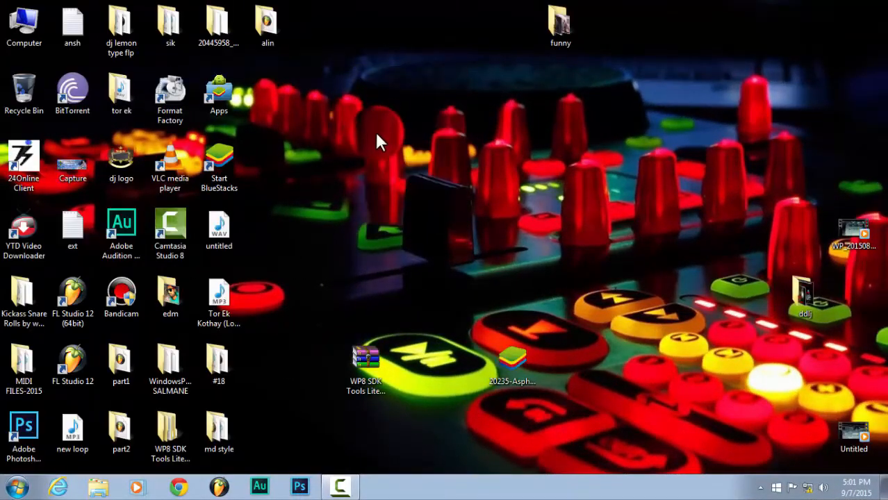
mouse_move(837, 465)
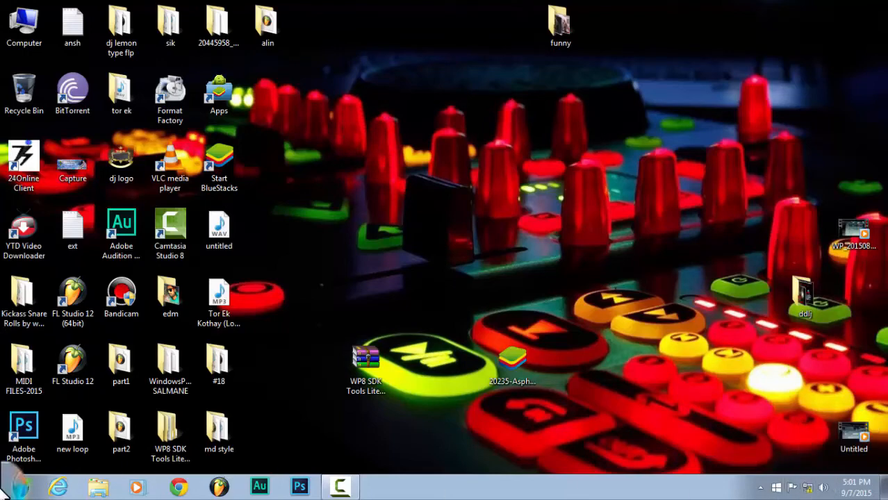
- Browse Start > All Programs > Accessories, then open Run with ncpa.cpl entered
left_click(9, 486)
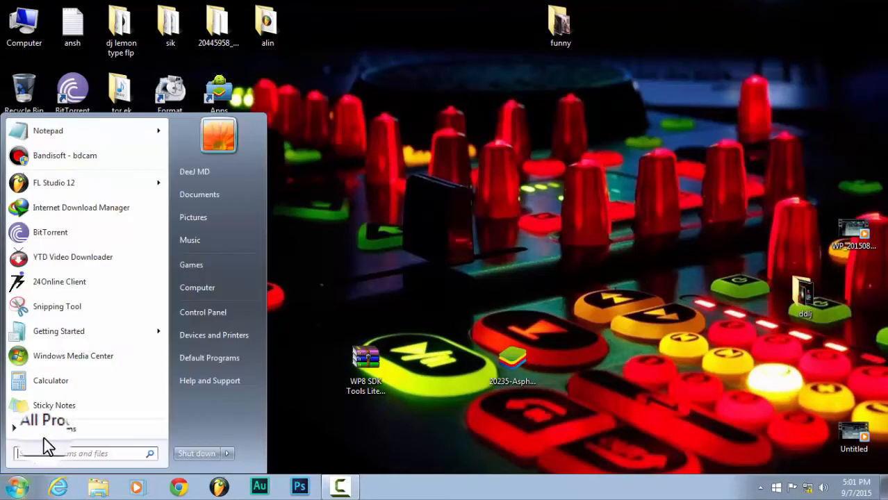
left_click(45, 420)
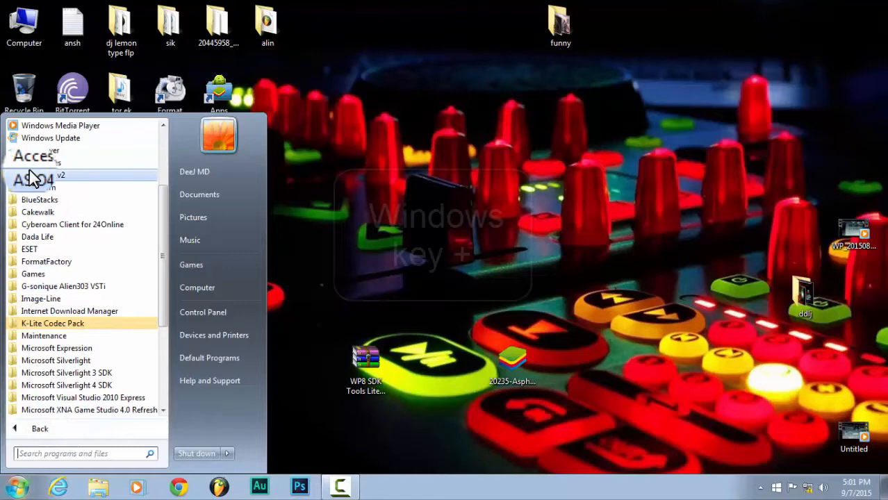
left_click(41, 162)
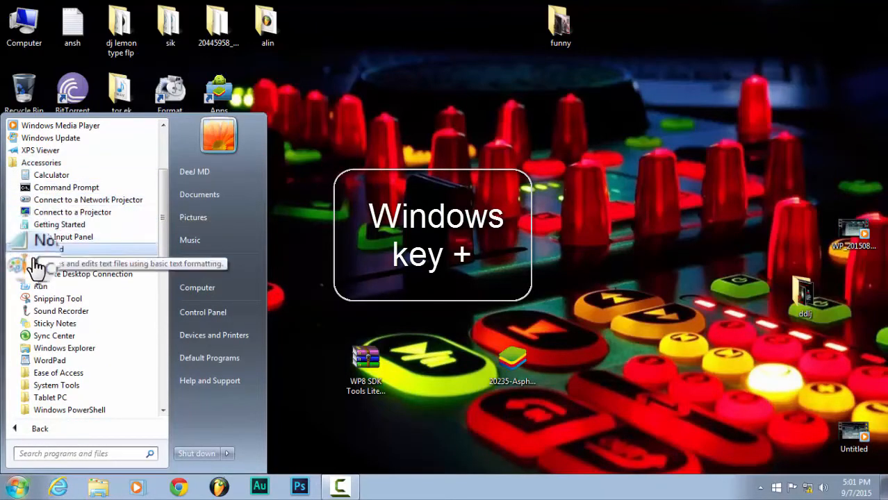
key("Win+r")
type("ncpa.cpl")
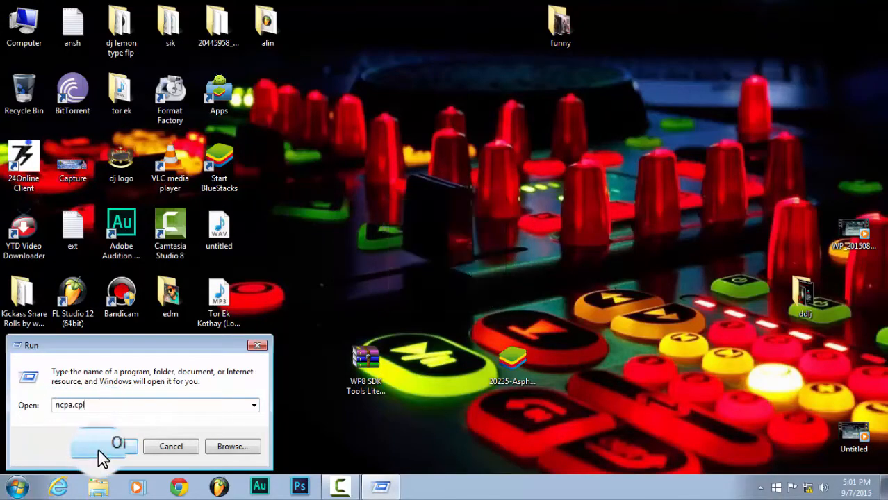
- Run ncpa.cpl and open Properties for Local Area Connection 2
left_click(104, 447)
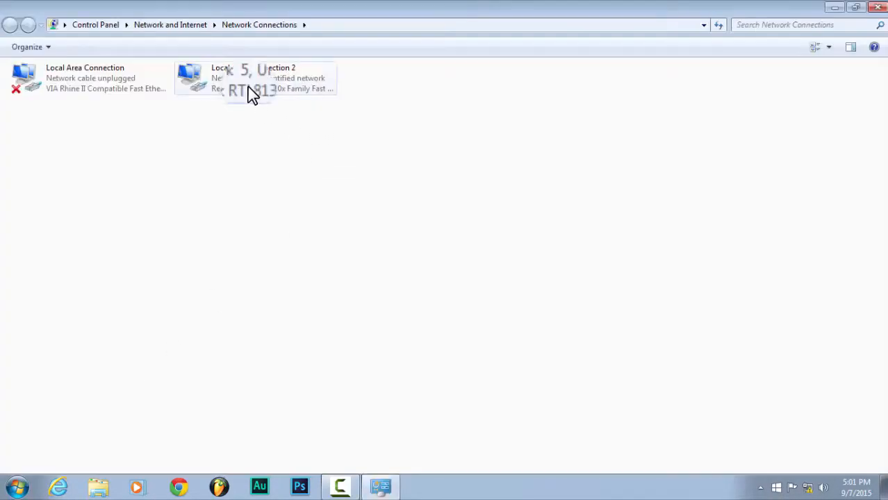
right_click(251, 76)
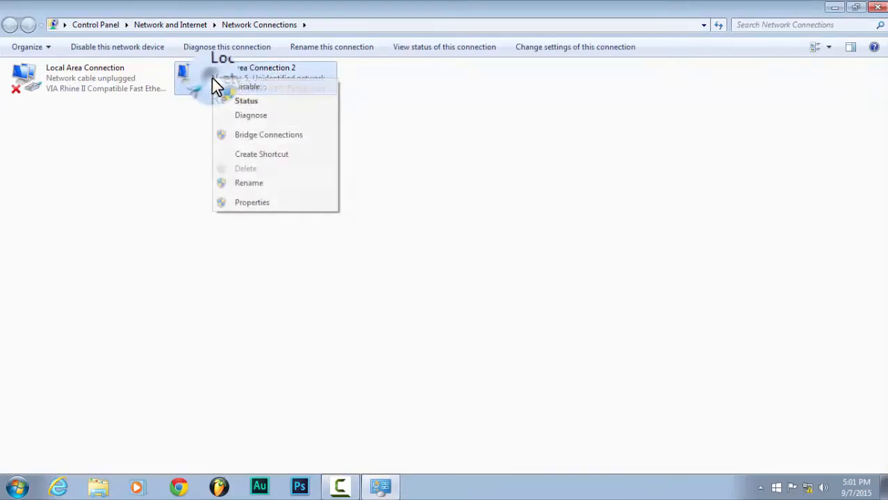
left_click(251, 202)
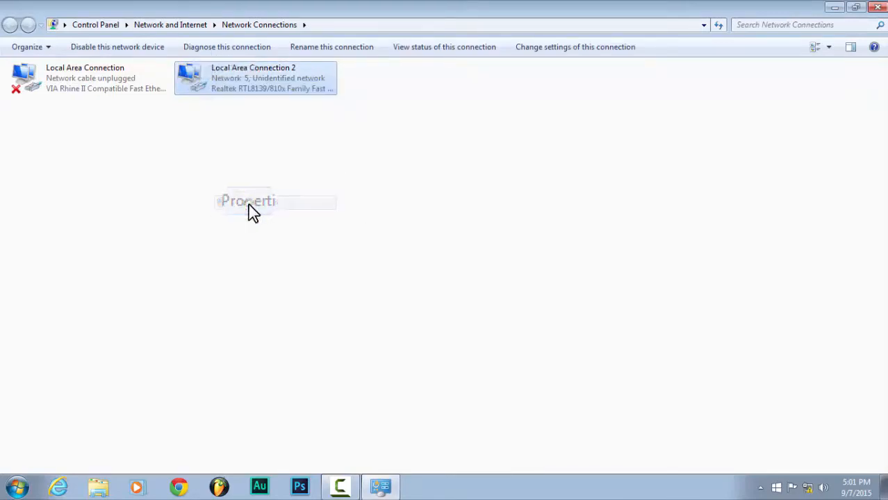
left_click(248, 201)
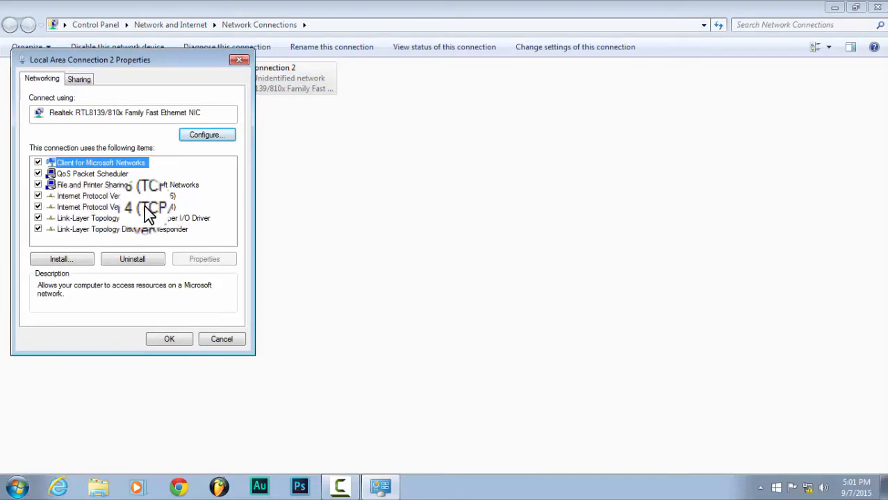
- Set IPv4 on Local Area Connection 2 to obtain IP and DNS automatically, and confirm both dialogs
double_click(88, 207)
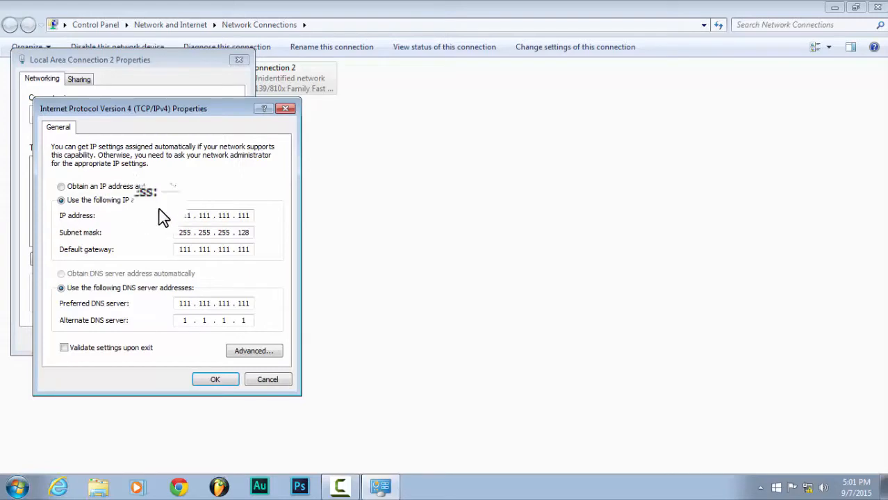
left_click(62, 186)
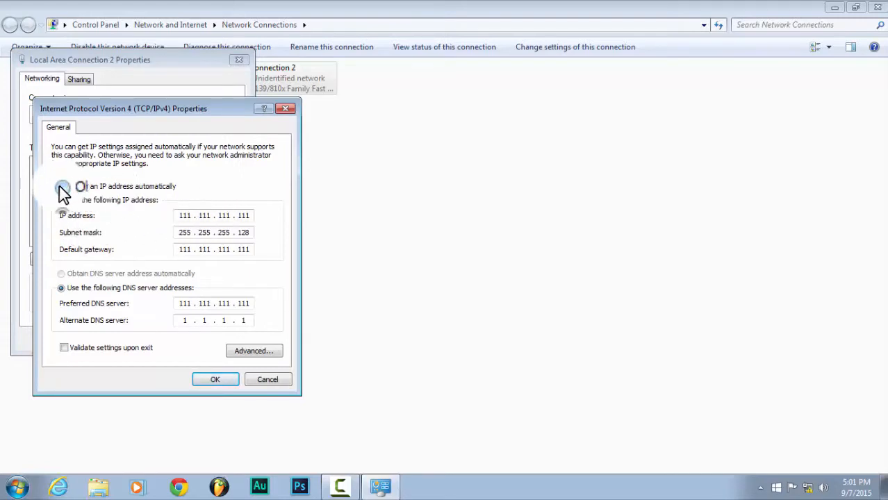
left_click(61, 200)
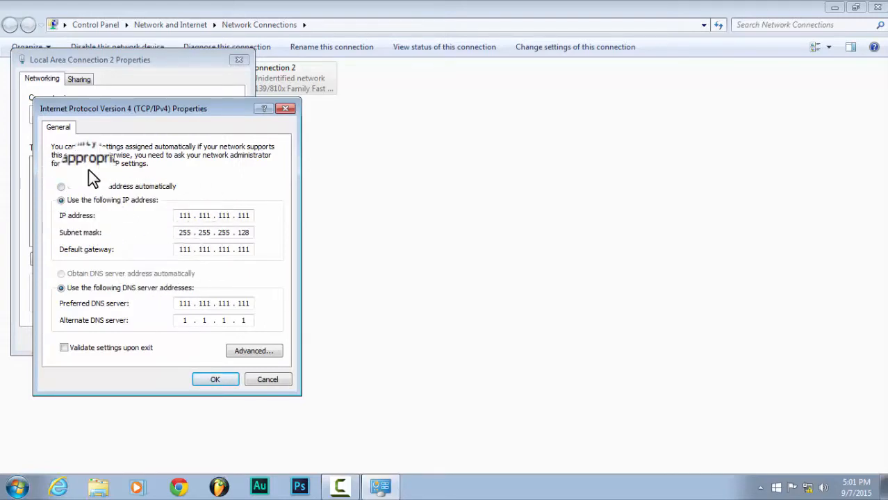
left_click(61, 186)
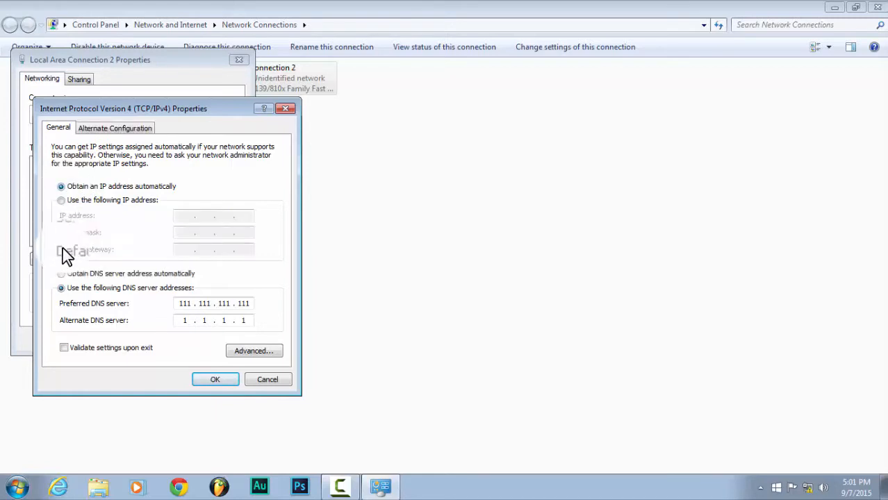
left_click(61, 273)
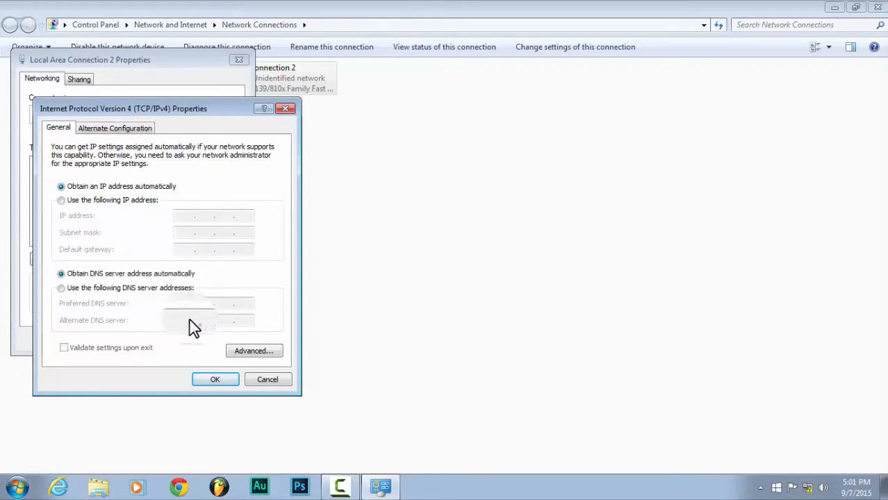
left_click(214, 380)
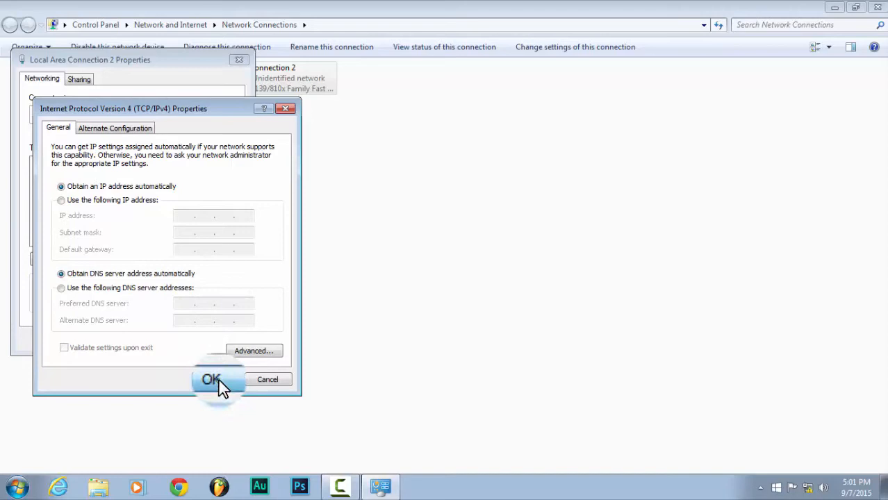
left_click(211, 379)
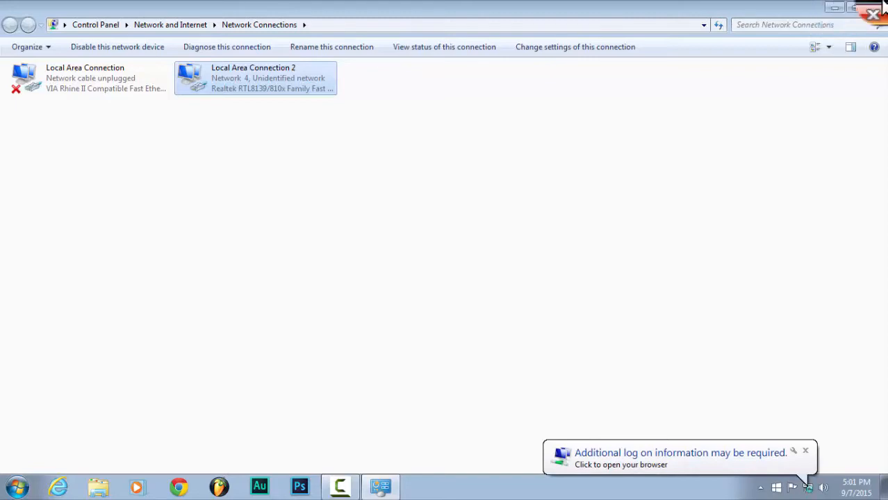
- Close the Network Connections window to return to the desktop
left_click(874, 14)
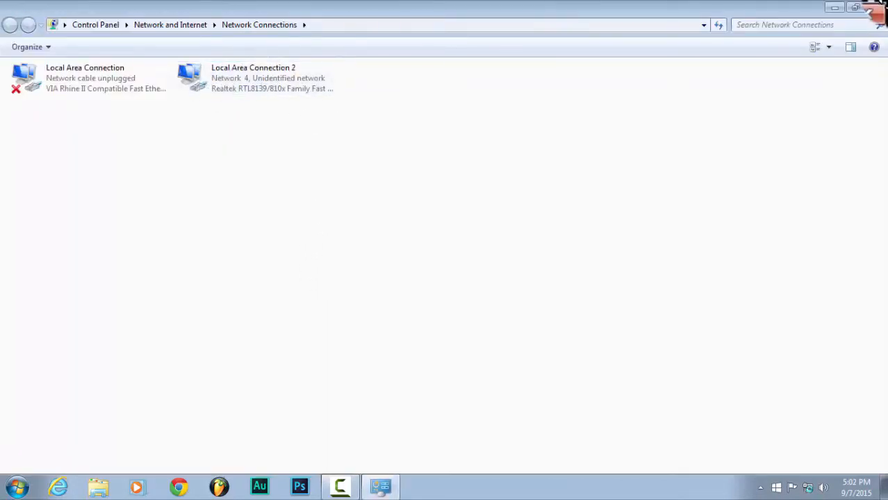
left_click(878, 7)
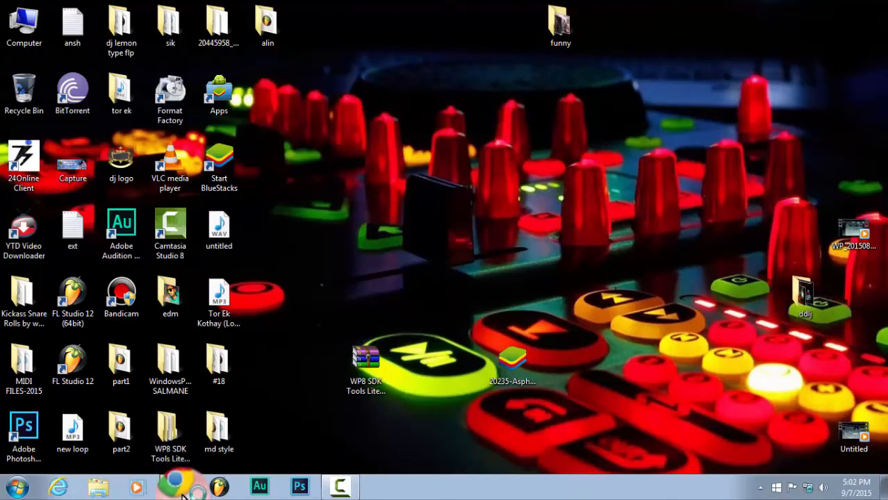
- Launch Chrome and log in to the NETGEAR router at routerlogin.net
left_click(179, 487)
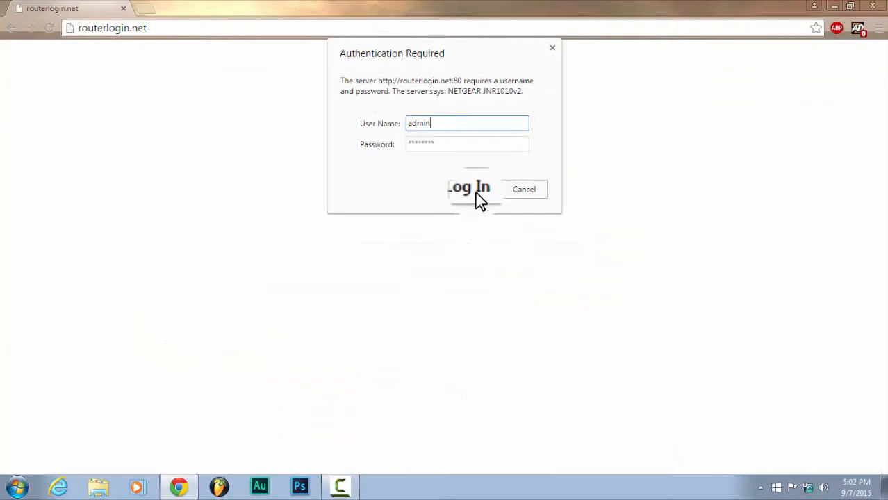
left_click(468, 189)
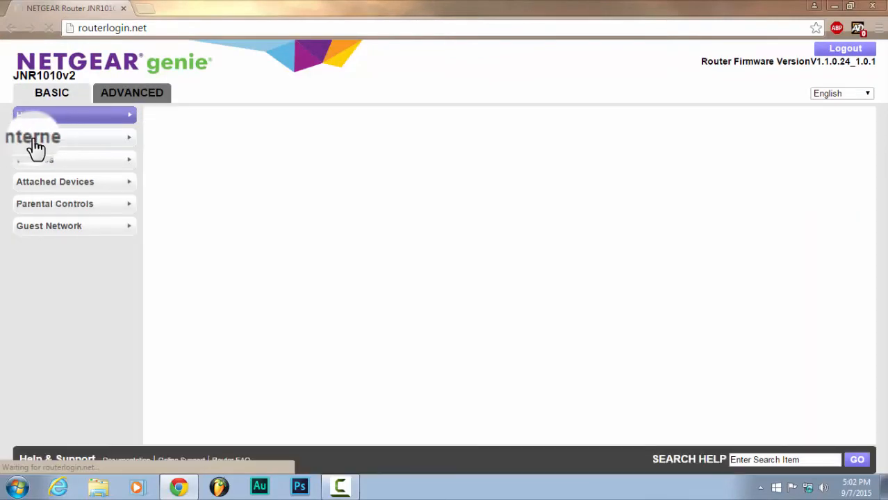
- View the NETGEAR genie Home dashboard, then request the Internet settings page
left_click(32, 137)
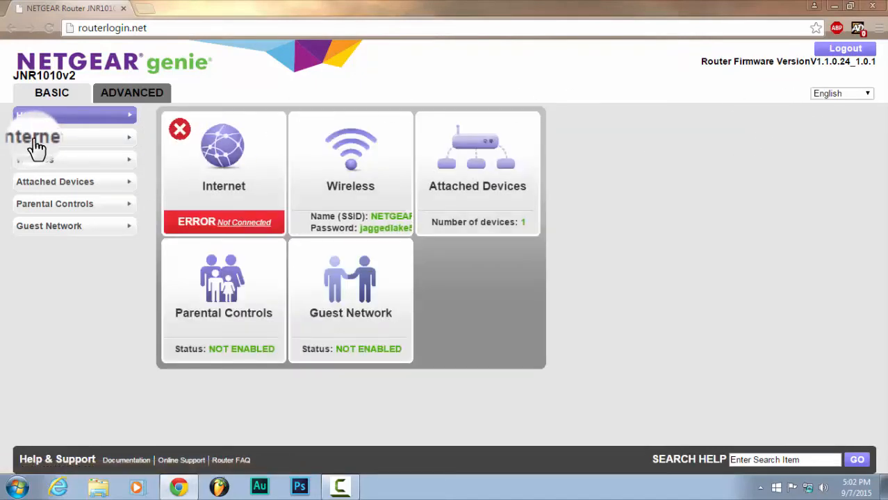
left_click(34, 137)
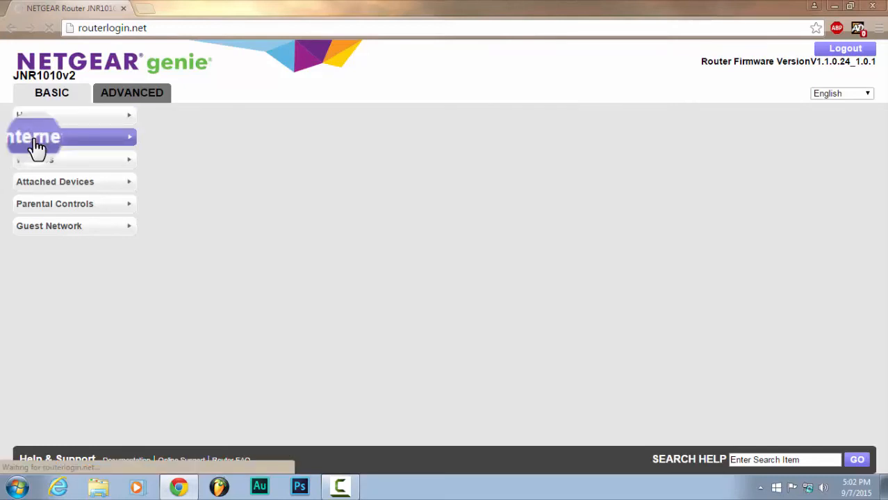
- Open Internet Setup and scroll through static IP, DNS and router MAC address fields
left_click(34, 137)
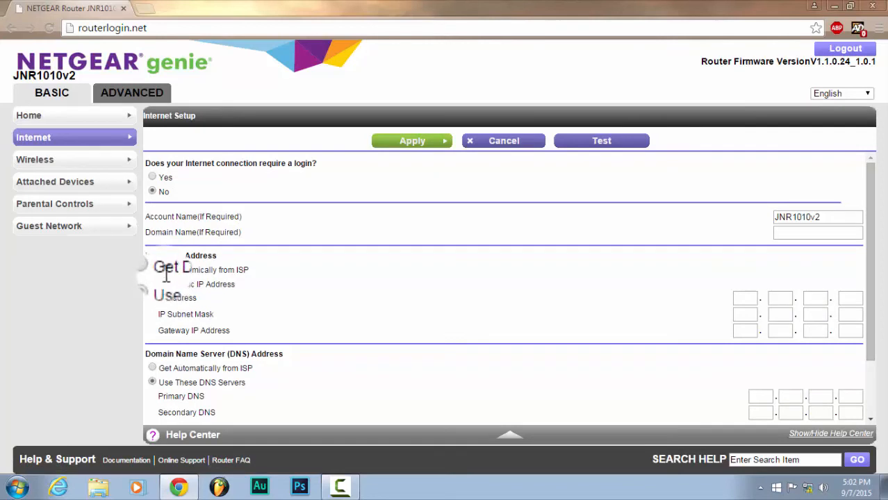
scroll("down", 3)
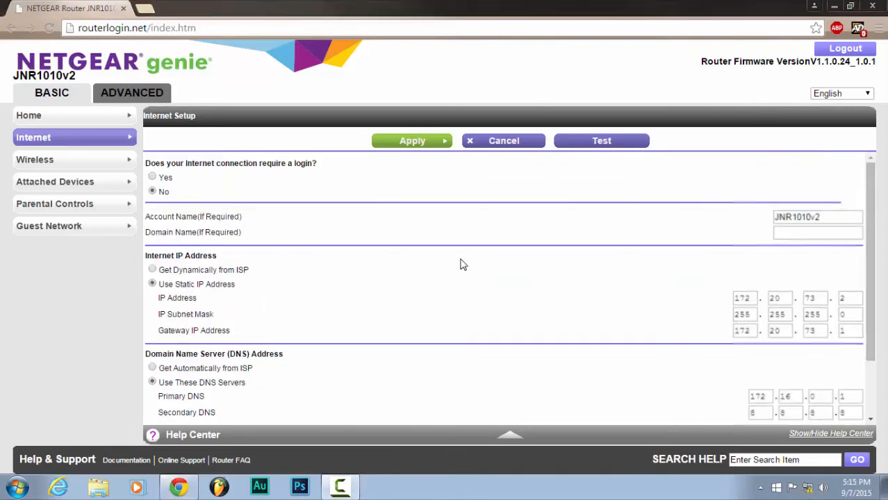
scroll("down", 3)
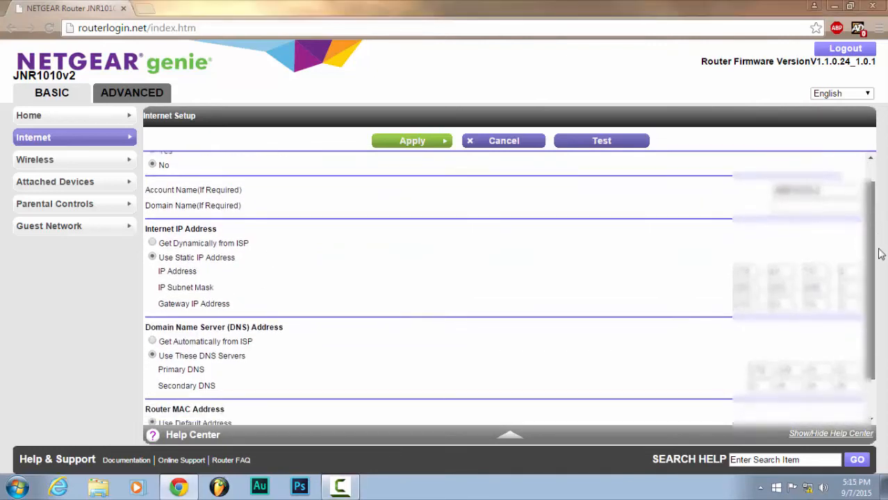
scroll("down", 3)
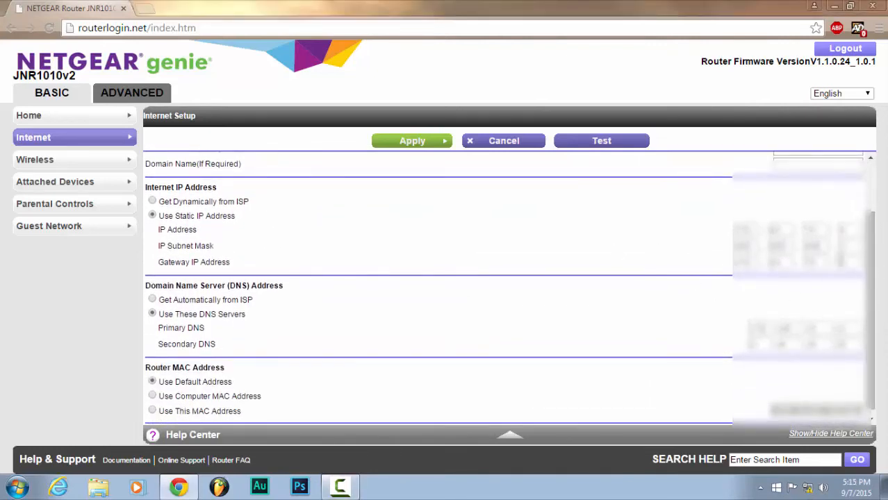